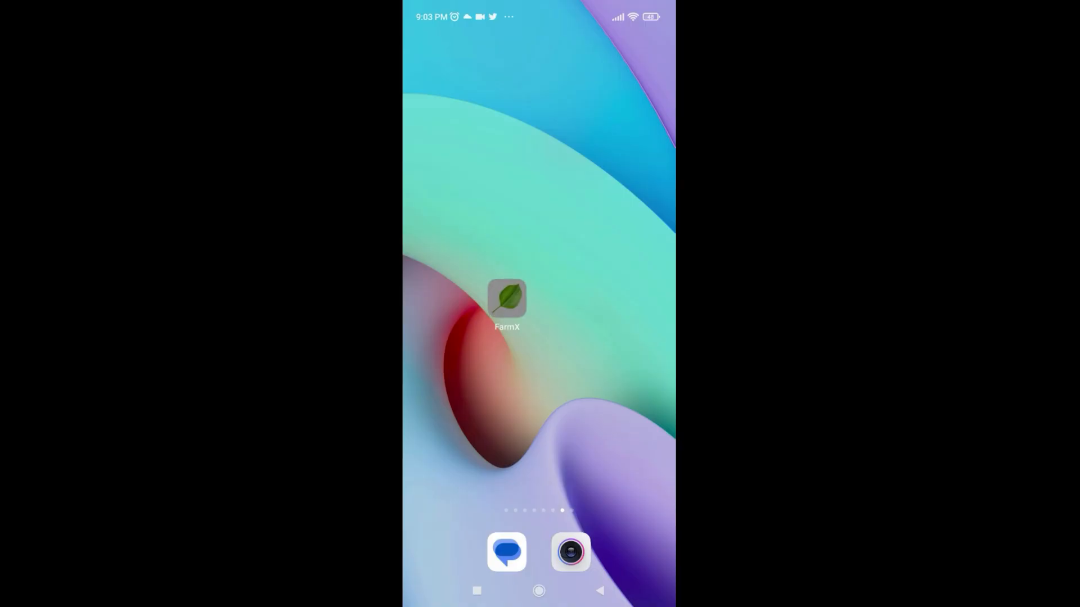
- Launch FarmX and browse the store's latest products, top rated farms and favourite farmers
{"action": "left_click", "coordinate": [509, 306]}
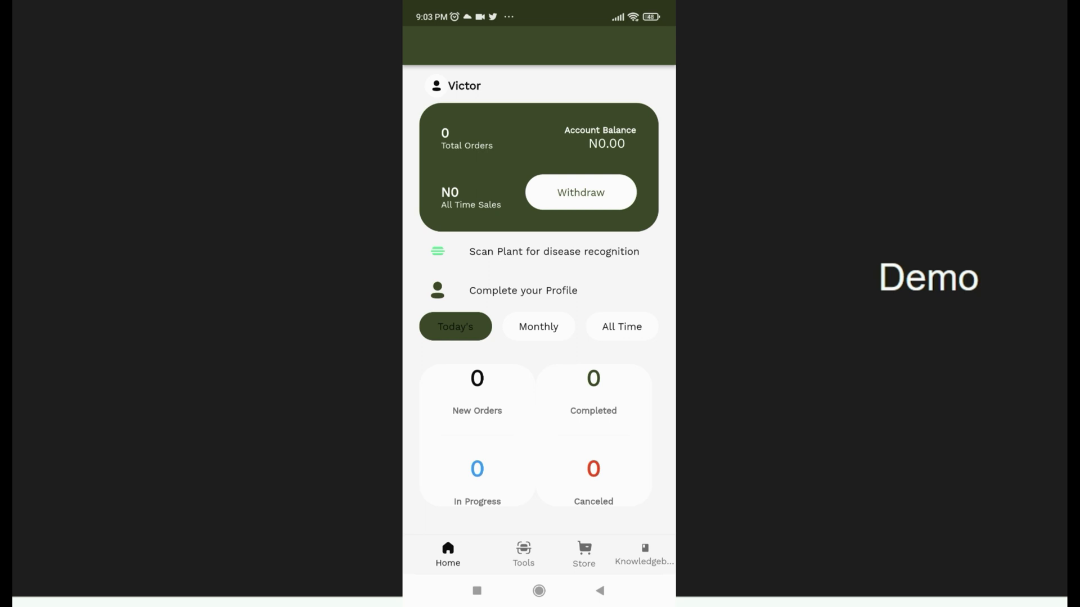
{"action": "left_click", "coordinate": [584, 551]}
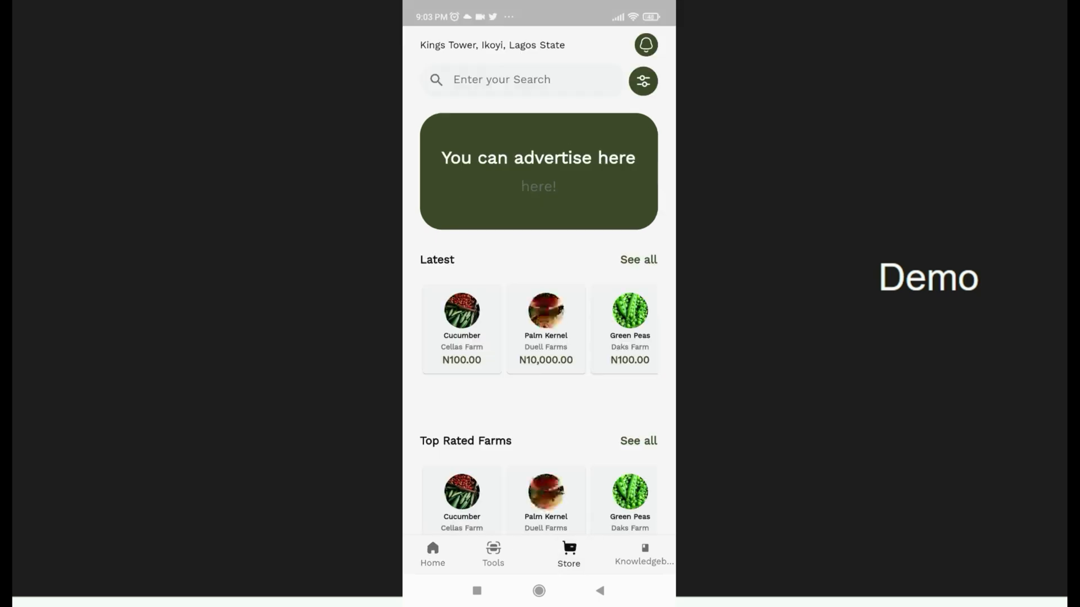
{"action": "scroll", "scroll_direction": "down", "scroll_amount": 3}
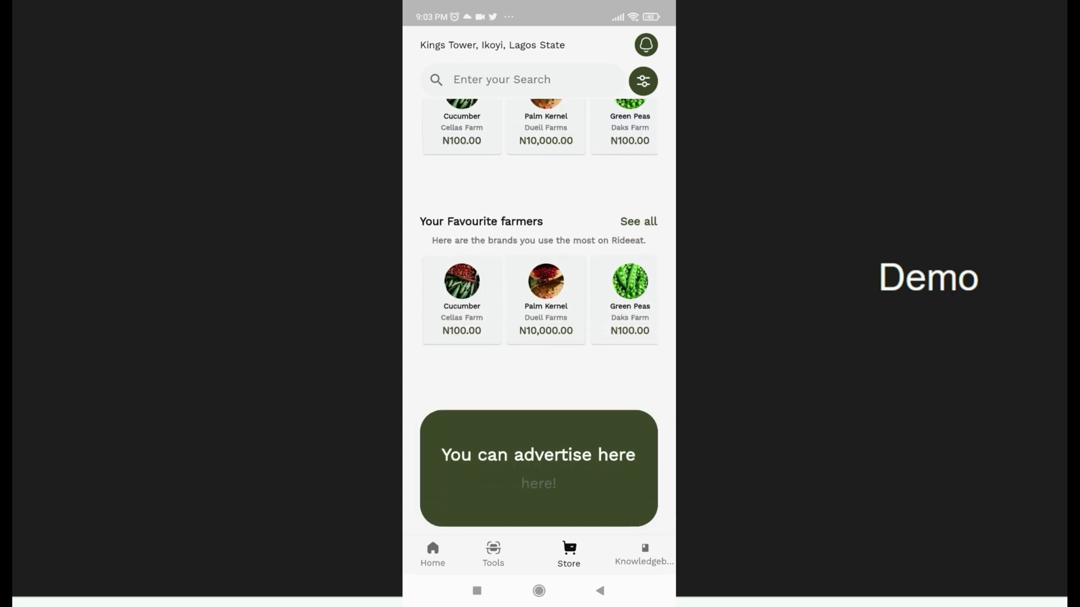
- Read the Maize regenerative farming article in the knowledge base, then go to Tools
{"action": "left_click", "coordinate": [645, 556]}
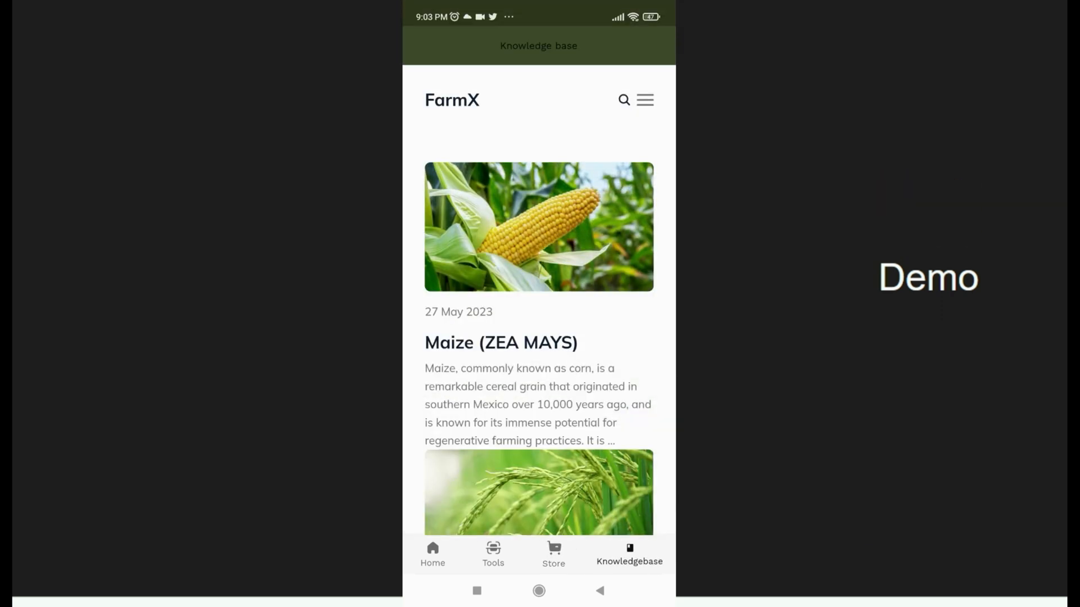
{"action": "scroll", "scroll_direction": "down", "scroll_amount": 3}
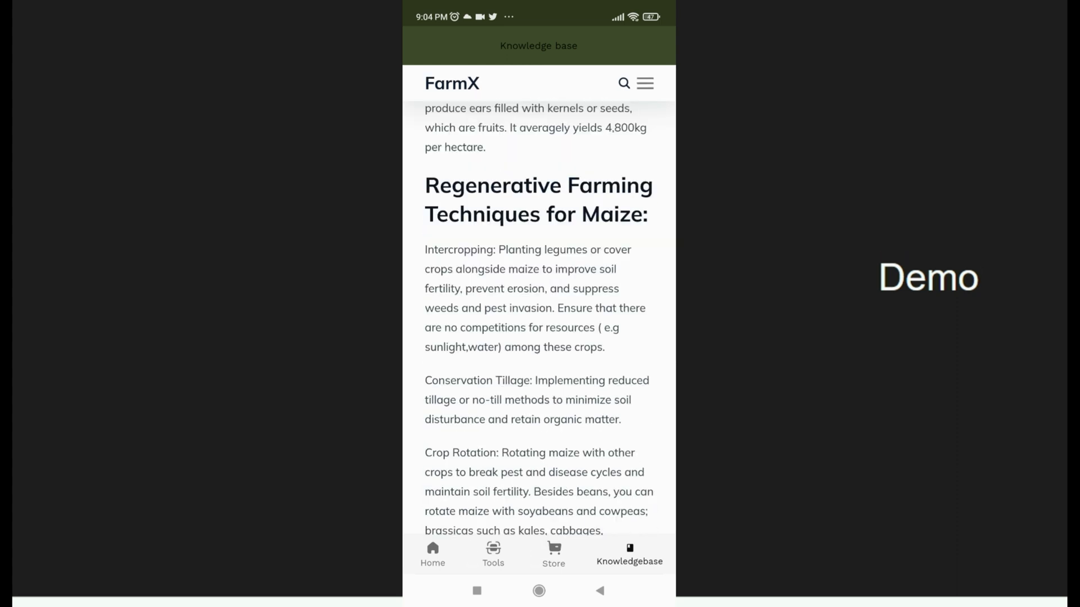
{"action": "left_click", "coordinate": [493, 553]}
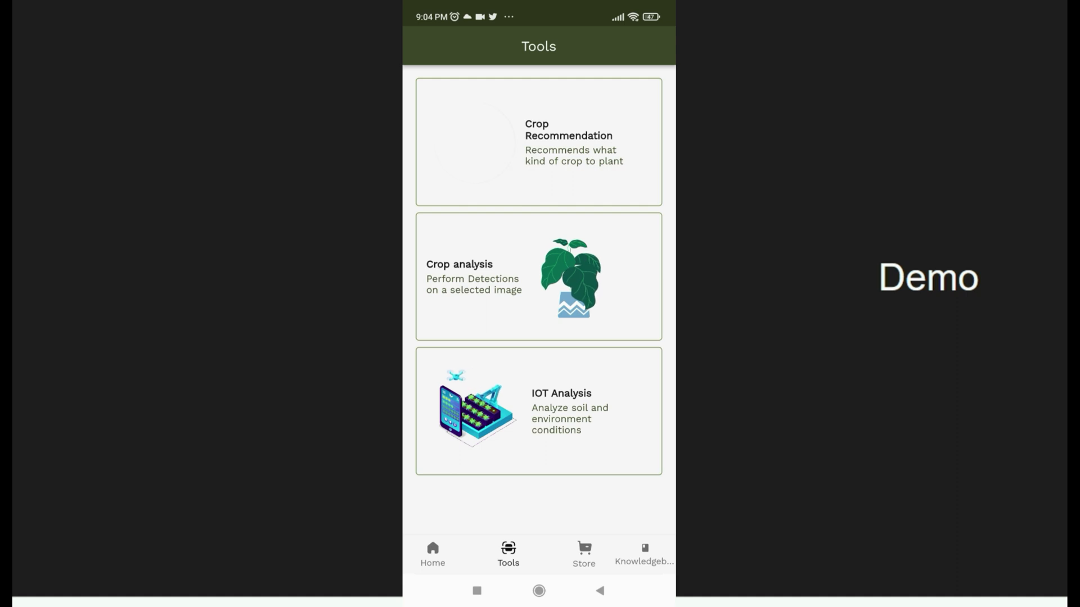
{"action": "left_click", "coordinate": [539, 144]}
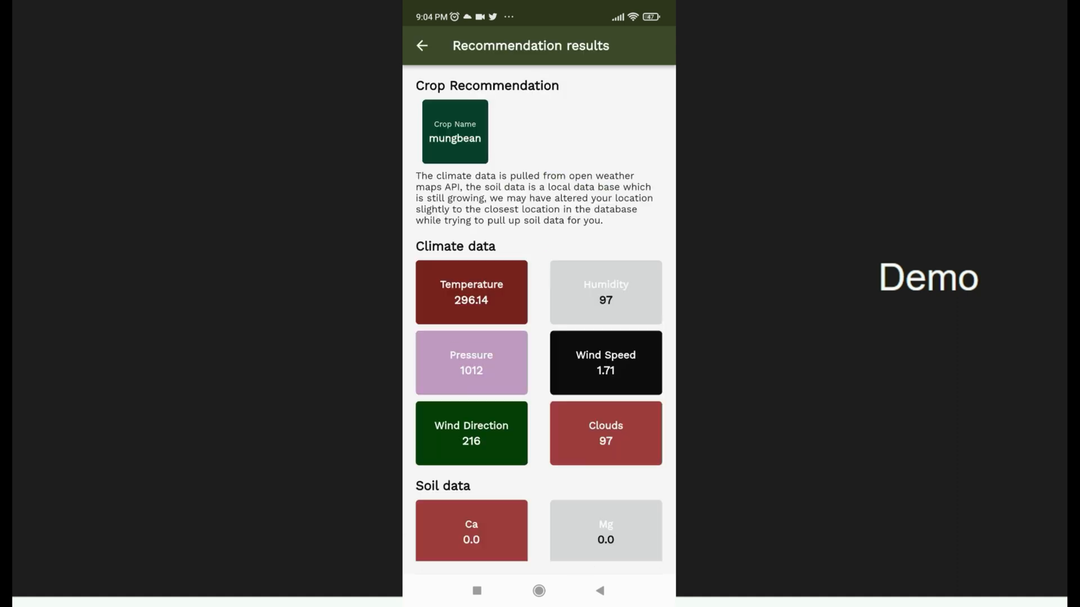
{"action": "scroll", "scroll_direction": "down", "scroll_amount": 3}
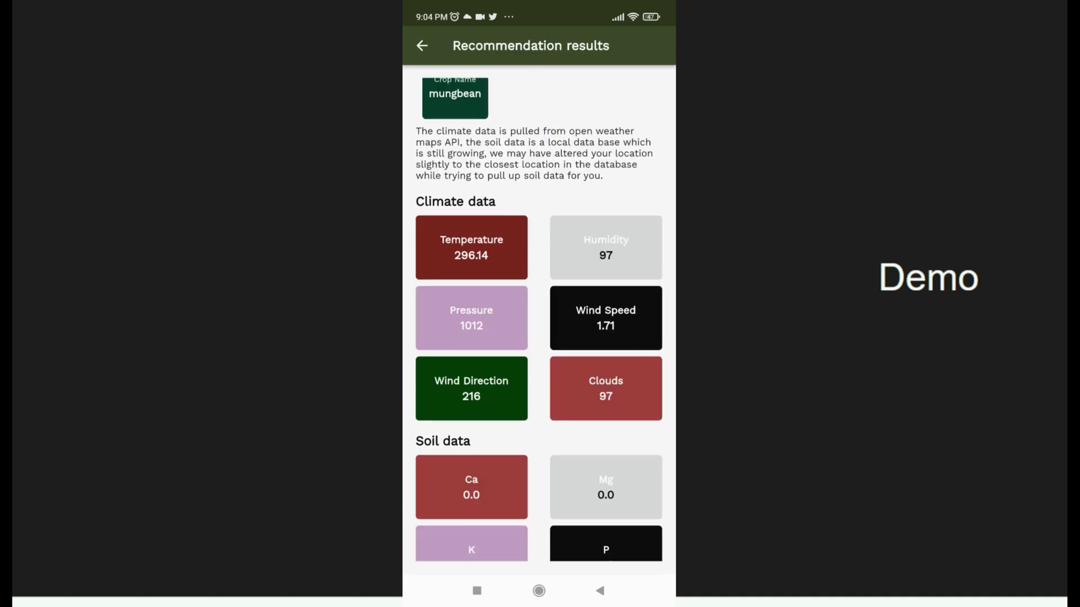
{"action": "scroll", "scroll_direction": "down", "scroll_amount": 3}
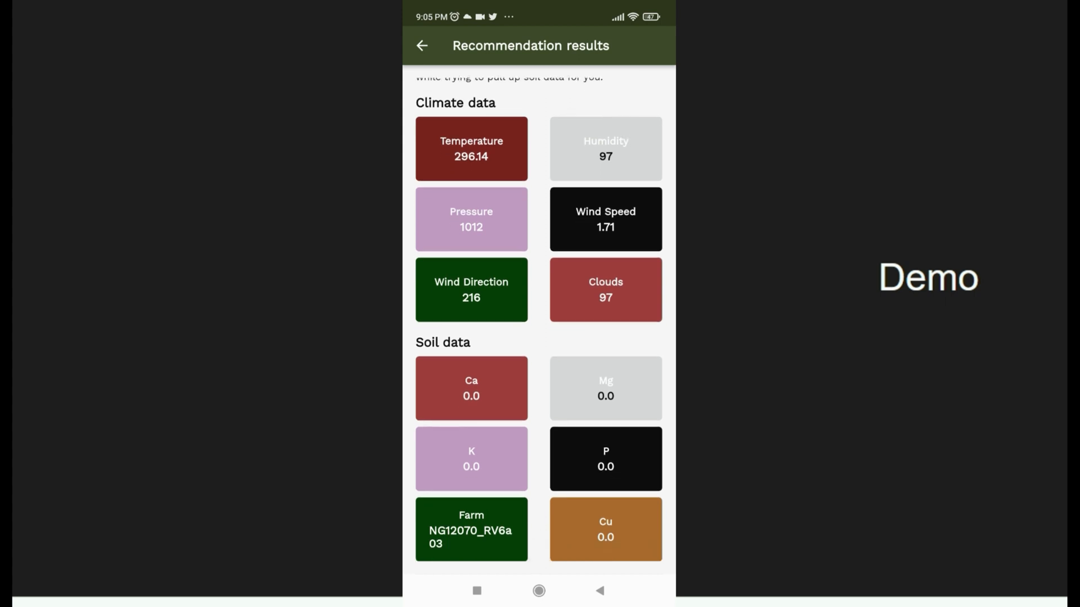
{"action": "left_click", "coordinate": [426, 45]}
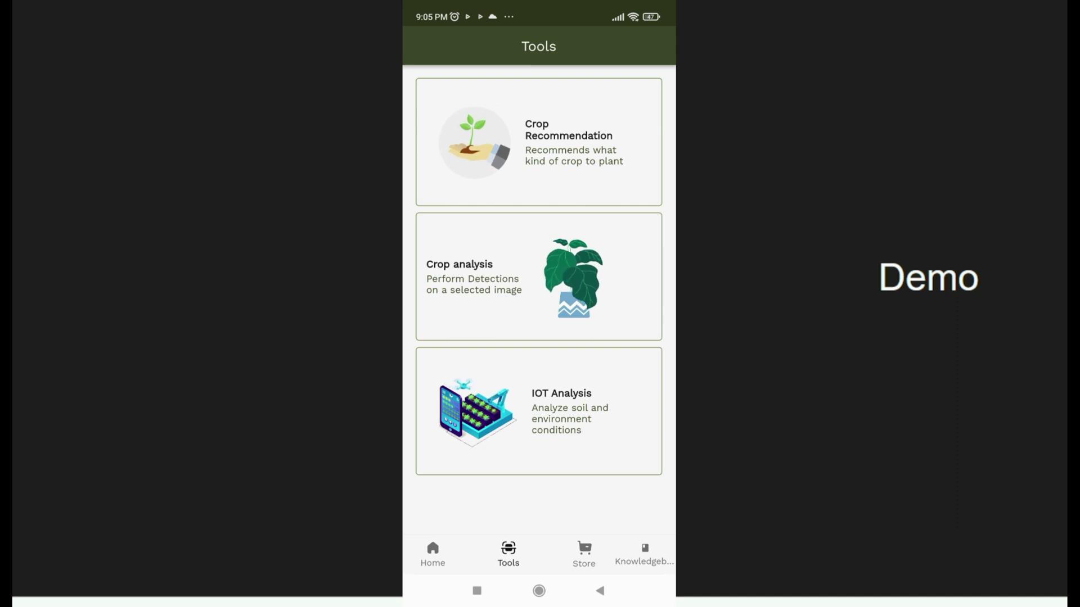
{"action": "left_click", "coordinate": [539, 277]}
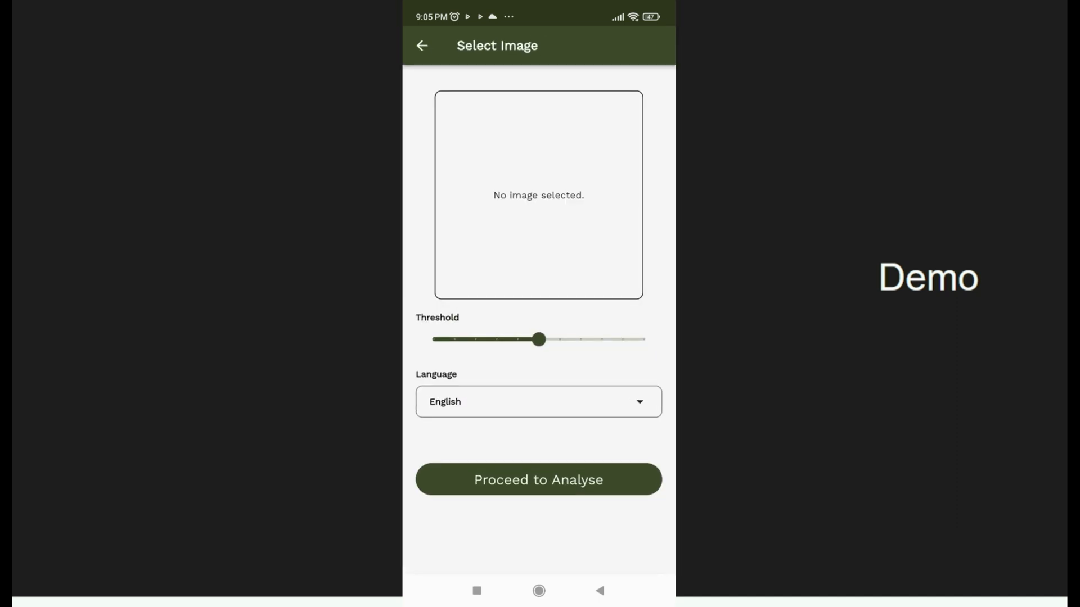
{"action": "left_click", "coordinate": [538, 401]}
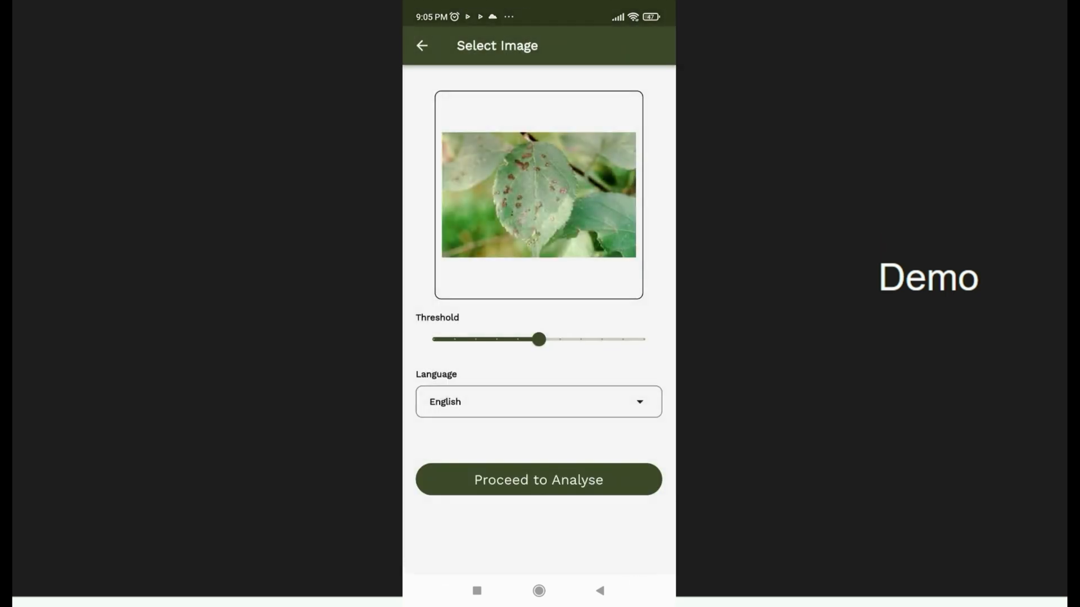
{"action": "left_click", "coordinate": [537, 479]}
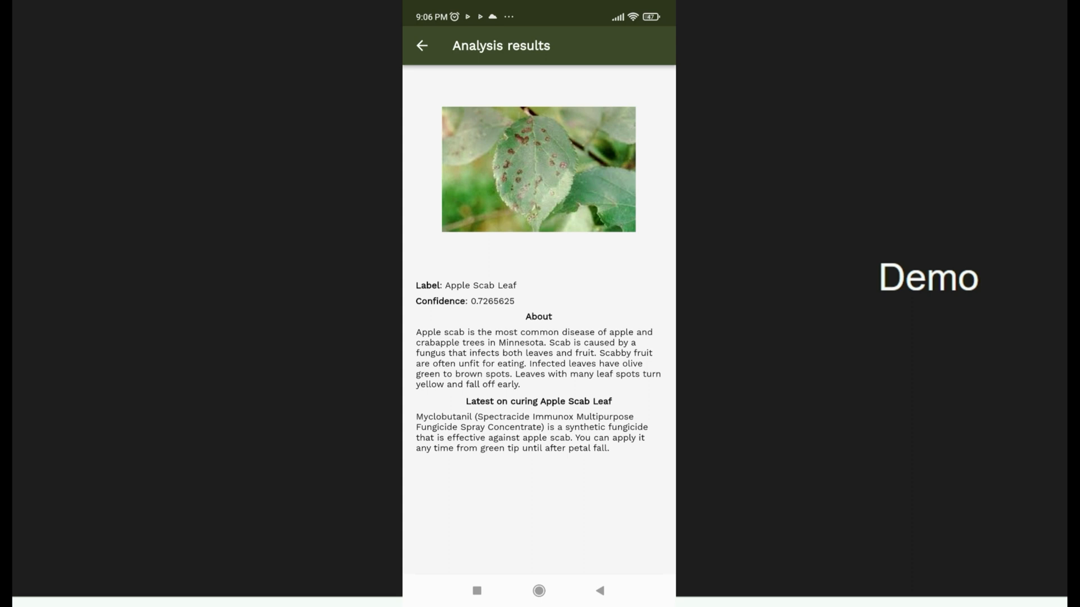
{"action": "left_click", "coordinate": [439, 44]}
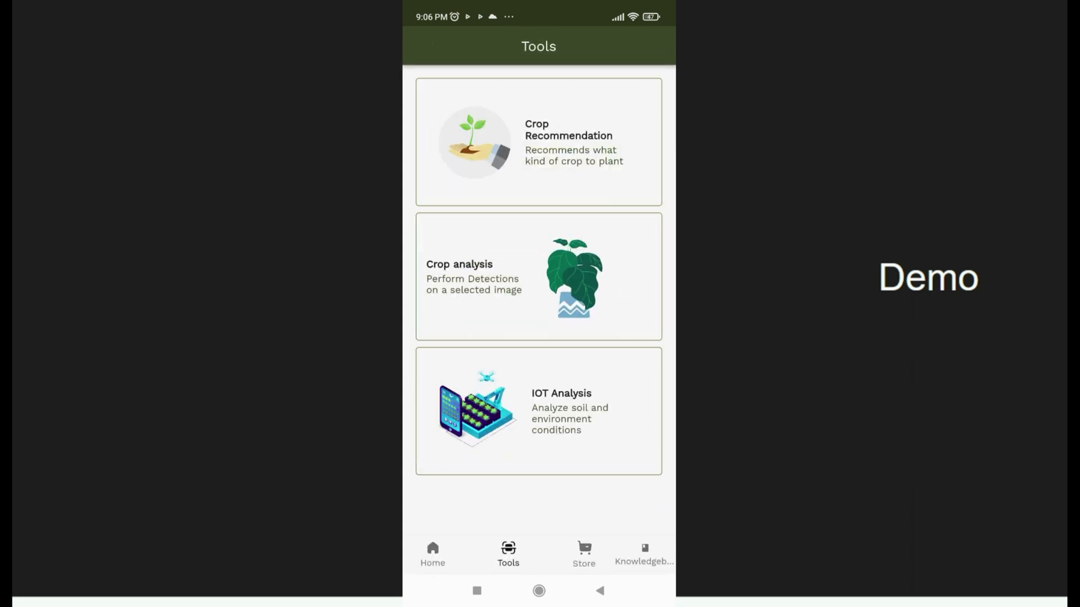